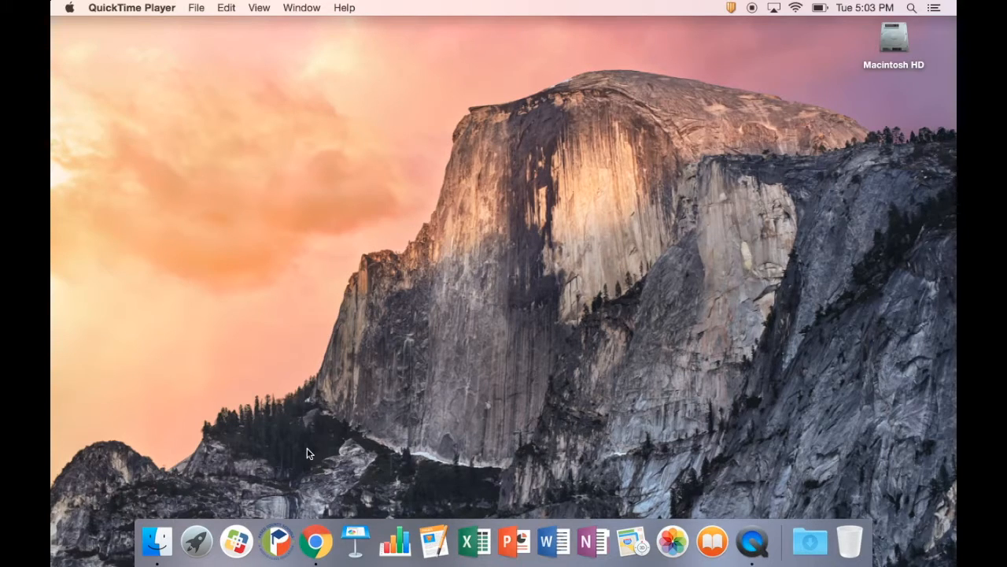
{"action": "mouse_move", "coordinate": [321, 554]}
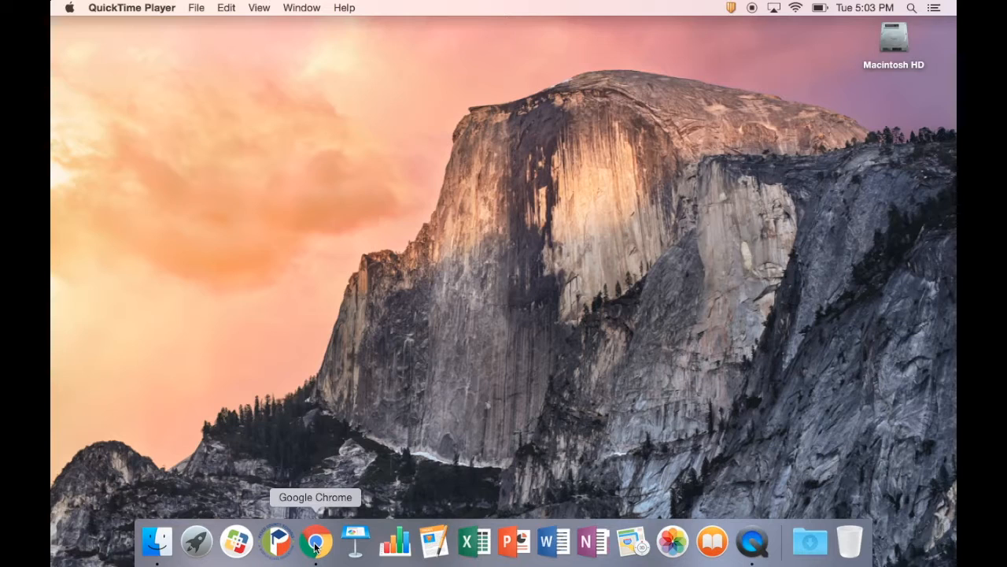
Launch Chrome and go to mypascoconnect.pasco.k12.fl.us to reach the ClassLink login page.
{"action": "left_click", "coordinate": [313, 559]}
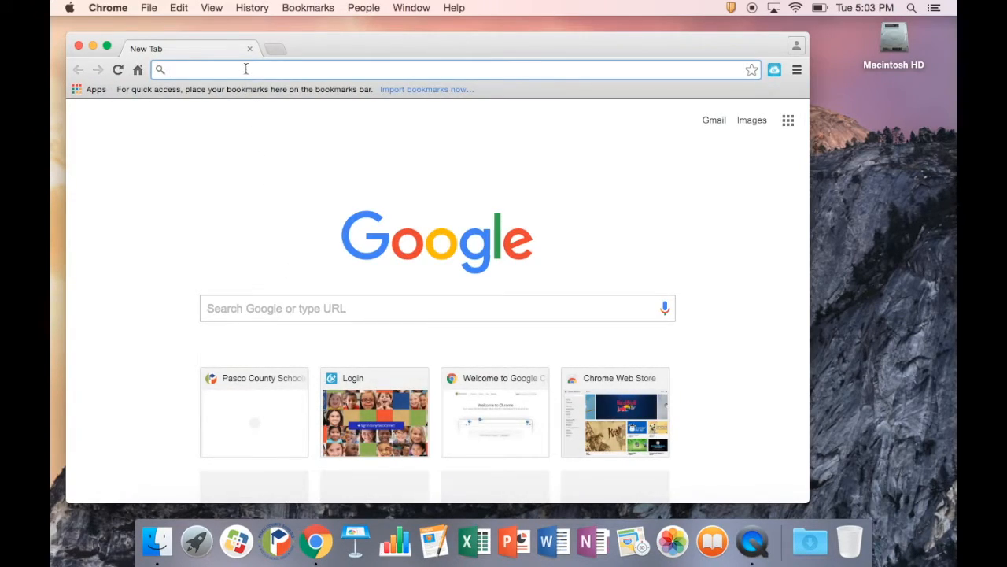
{"action": "type", "text": "mypascoconnect.pasco.k12.fl.us"}
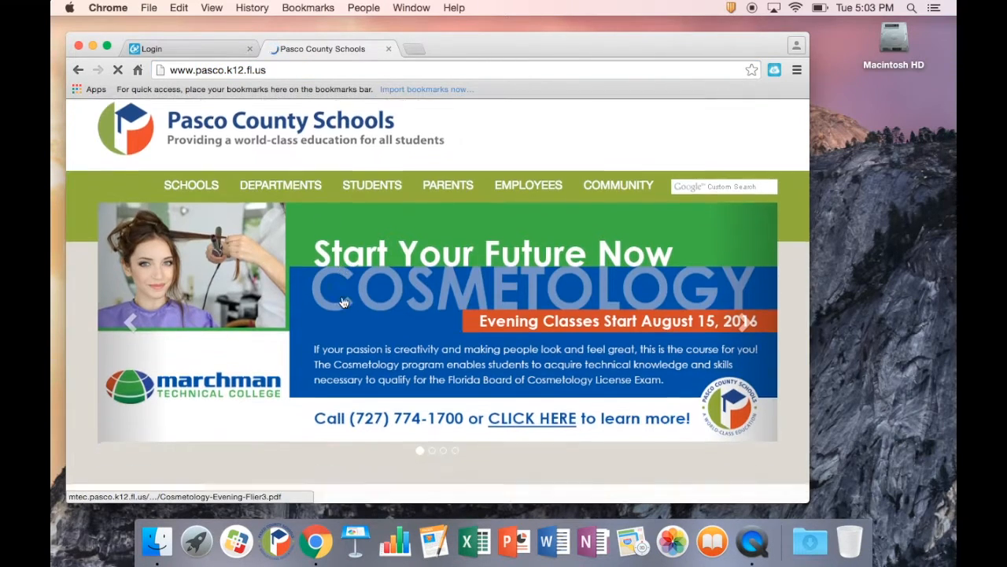
{"action": "scroll", "scroll_direction": "down", "scroll_amount": 3}
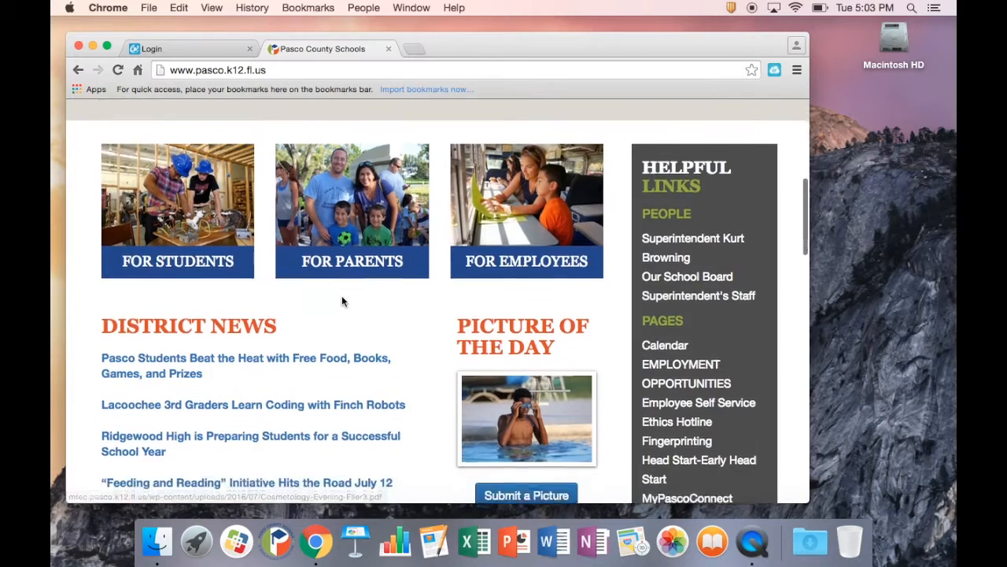
{"action": "scroll", "scroll_direction": "down", "scroll_amount": 3}
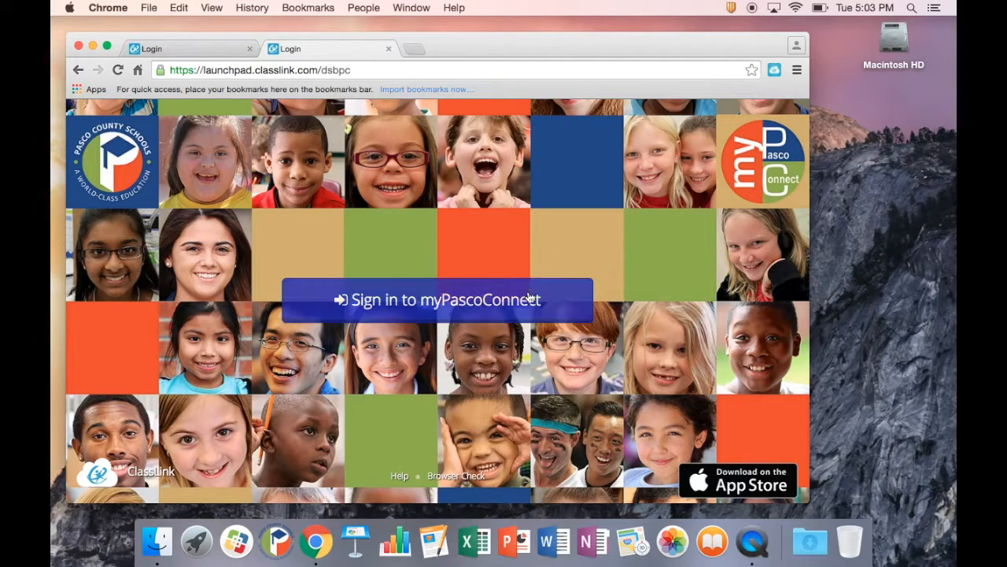
{"action": "mouse_move", "coordinate": [529, 297]}
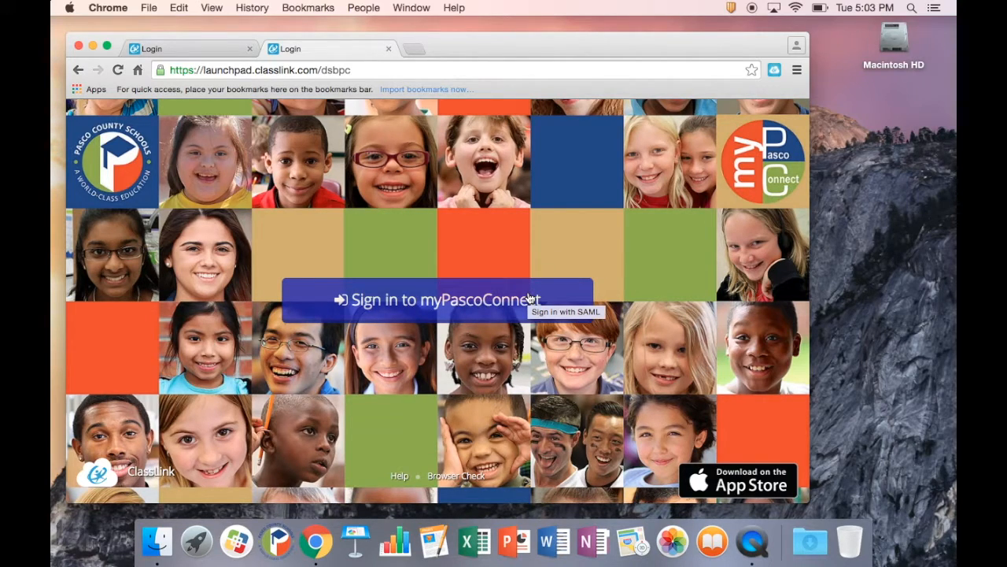
{"action": "left_click", "coordinate": [444, 300]}
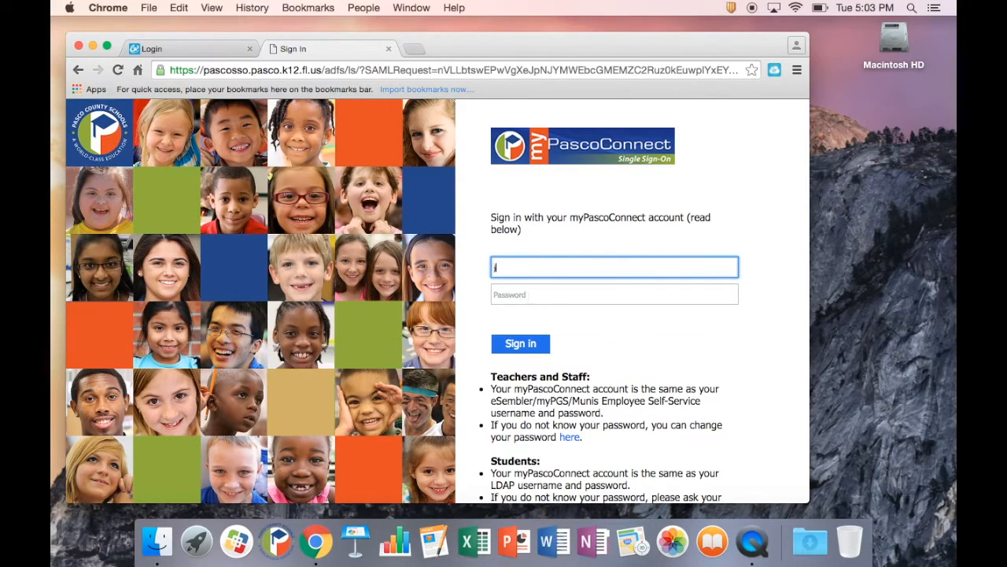
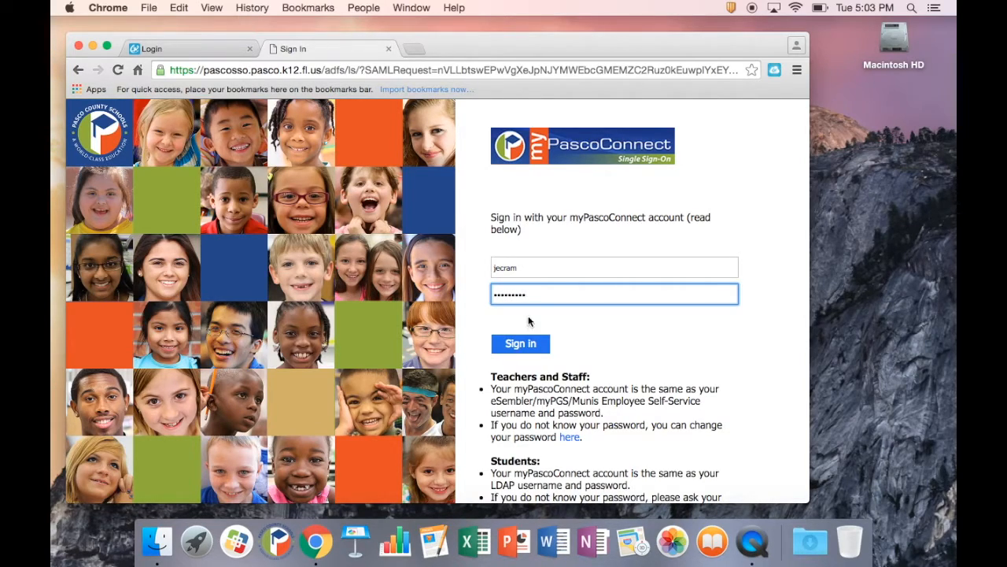
{"action": "left_click", "coordinate": [519, 343]}
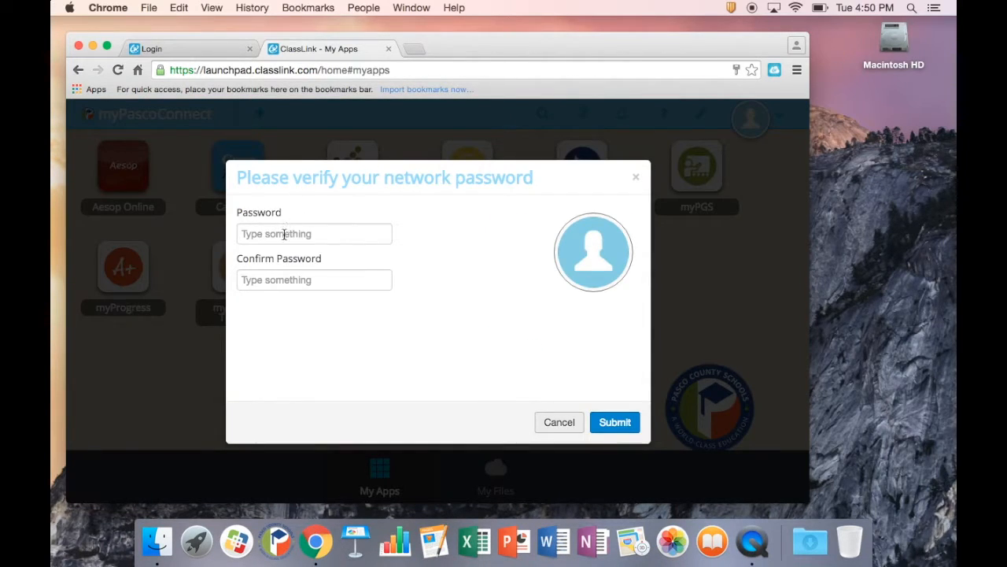
Enter and confirm the network password, then submit the verification.
{"action": "left_click", "coordinate": [314, 233]}
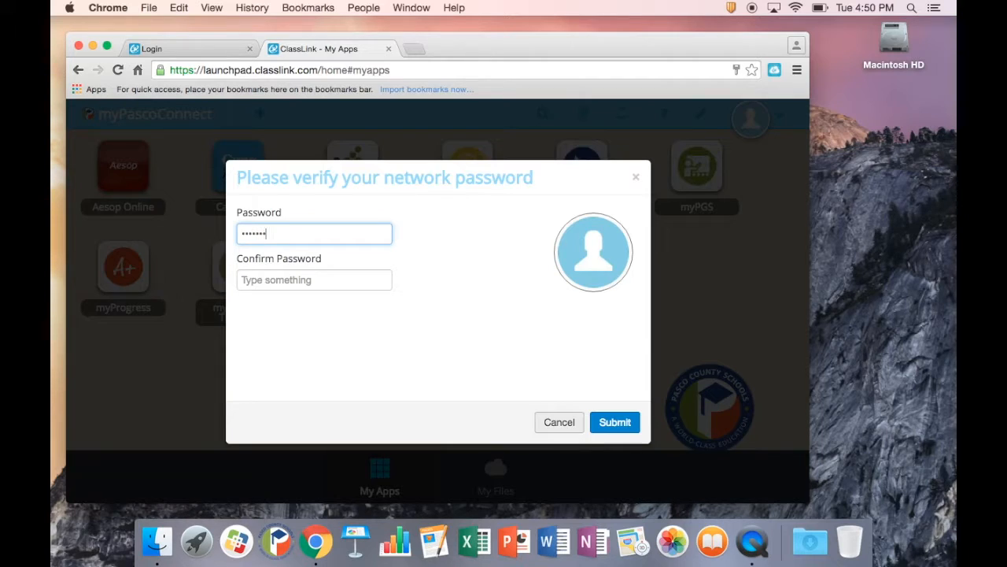
{"action": "left_click", "coordinate": [315, 280]}
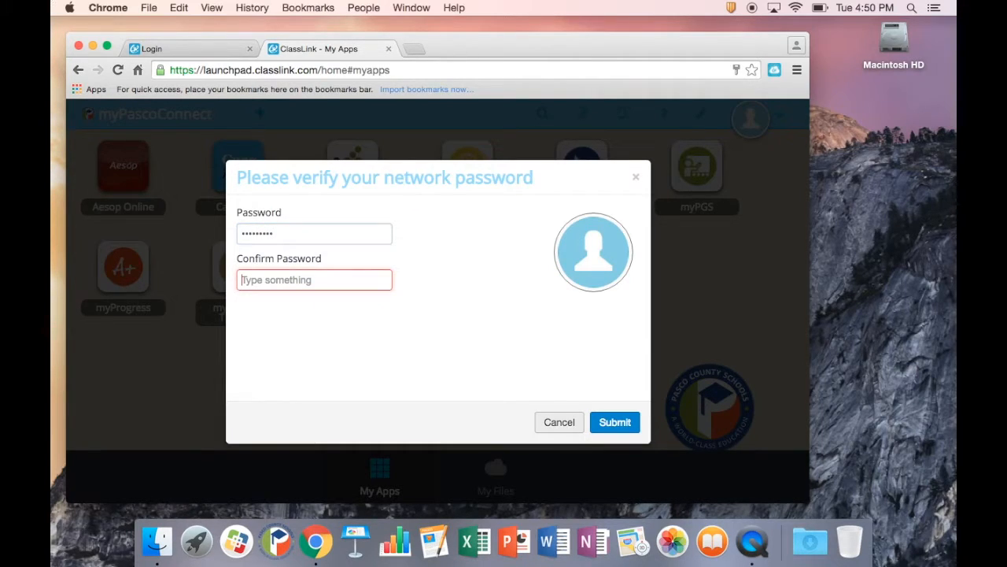
{"action": "type", "text": "••••"}
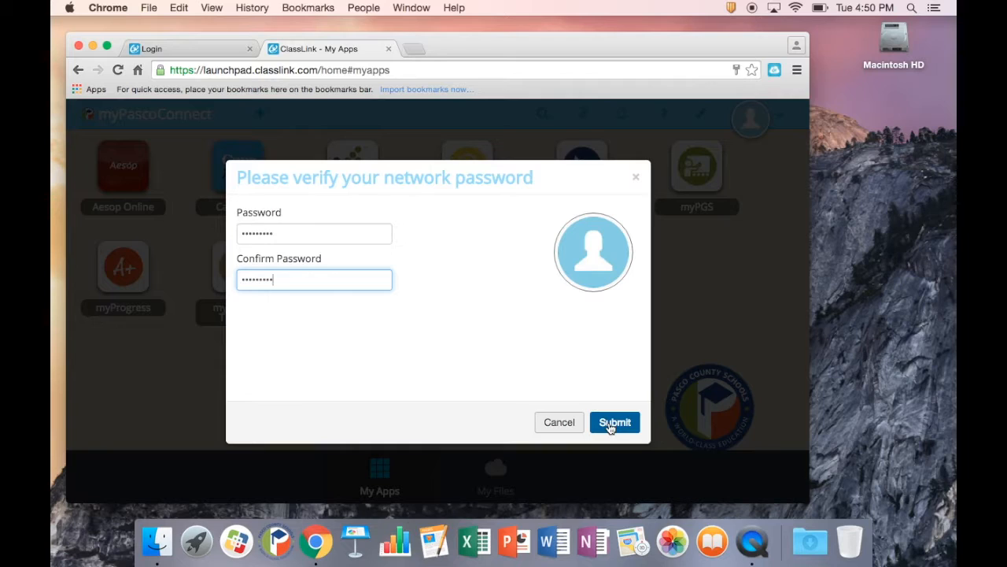
{"action": "left_click", "coordinate": [614, 422]}
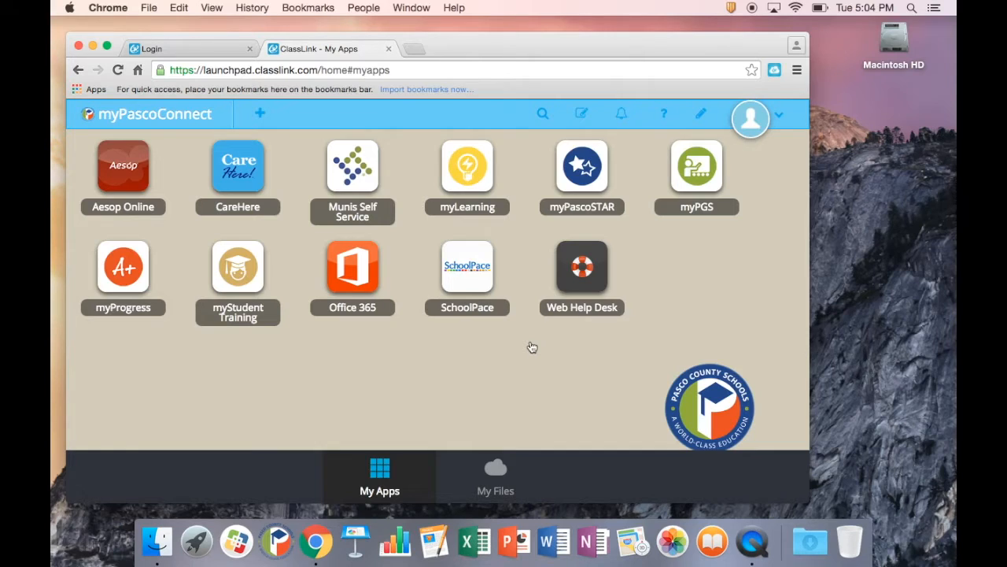
{"action": "mouse_move", "coordinate": [254, 271]}
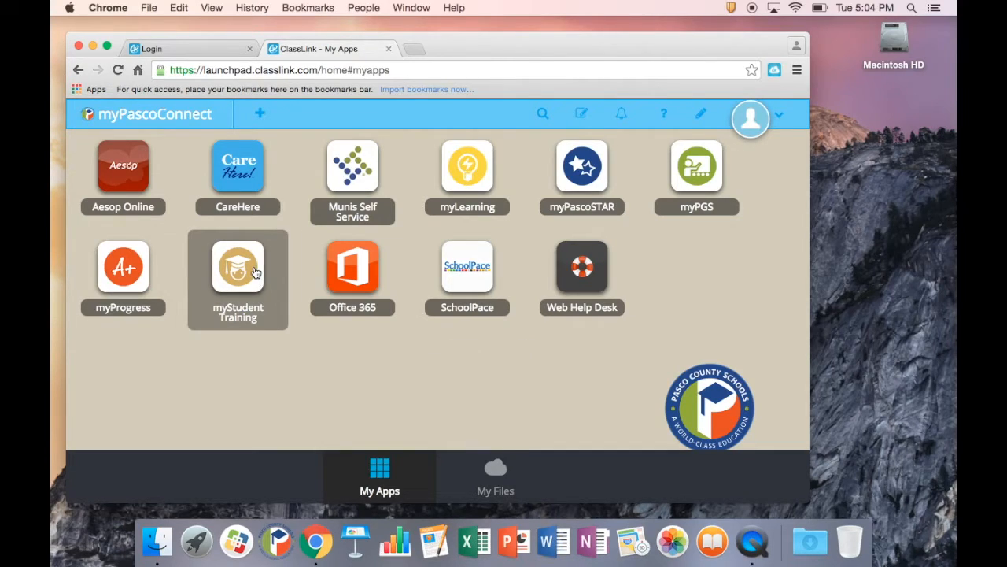
{"action": "mouse_move", "coordinate": [255, 271]}
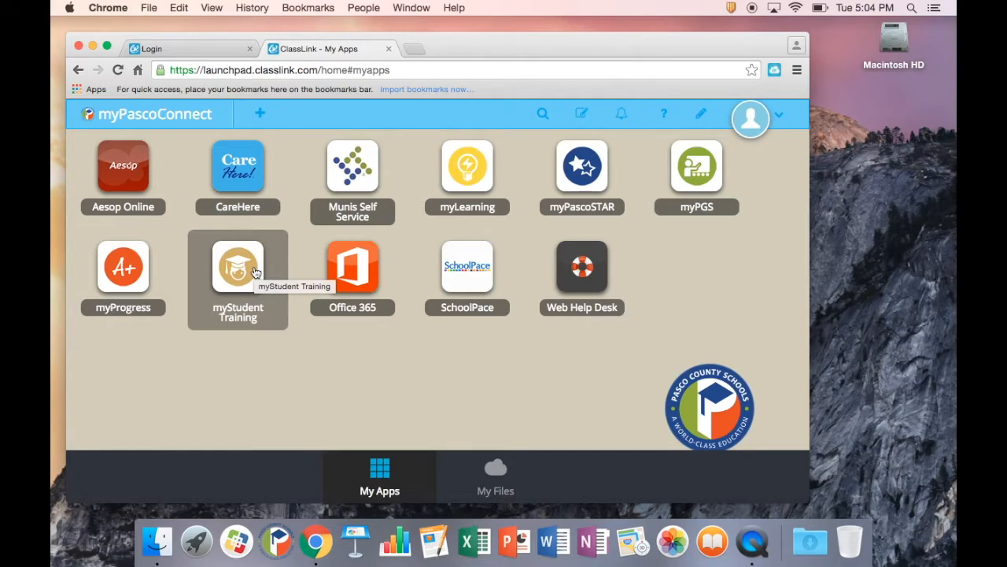
{"action": "mouse_move", "coordinate": [455, 192]}
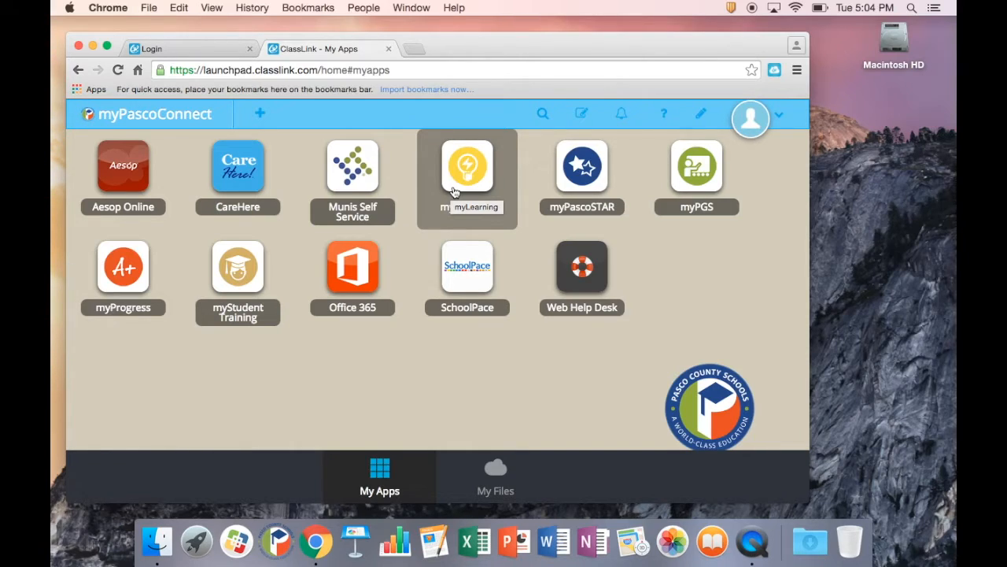
{"action": "mouse_move", "coordinate": [406, 209]}
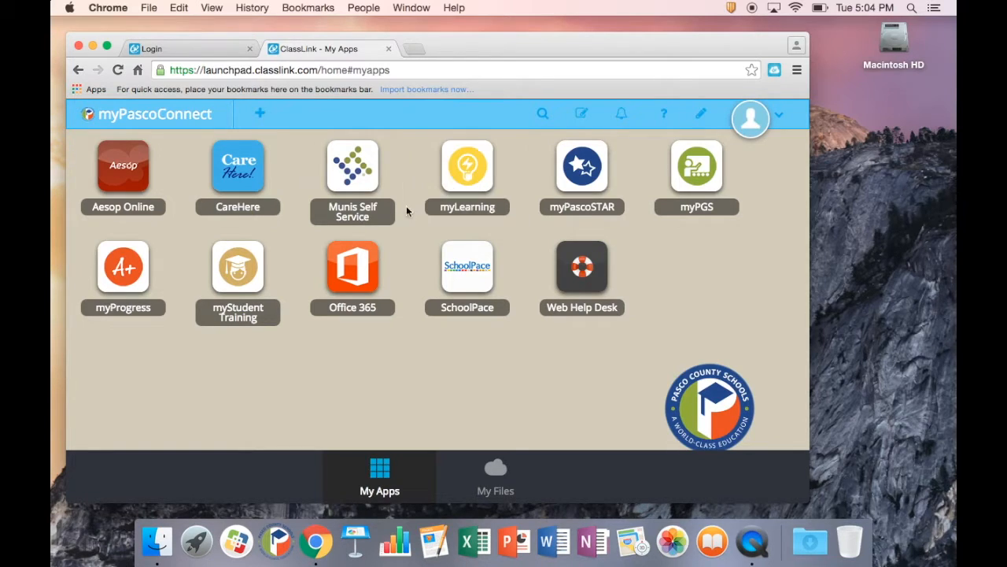
{"action": "left_click", "coordinate": [353, 267]}
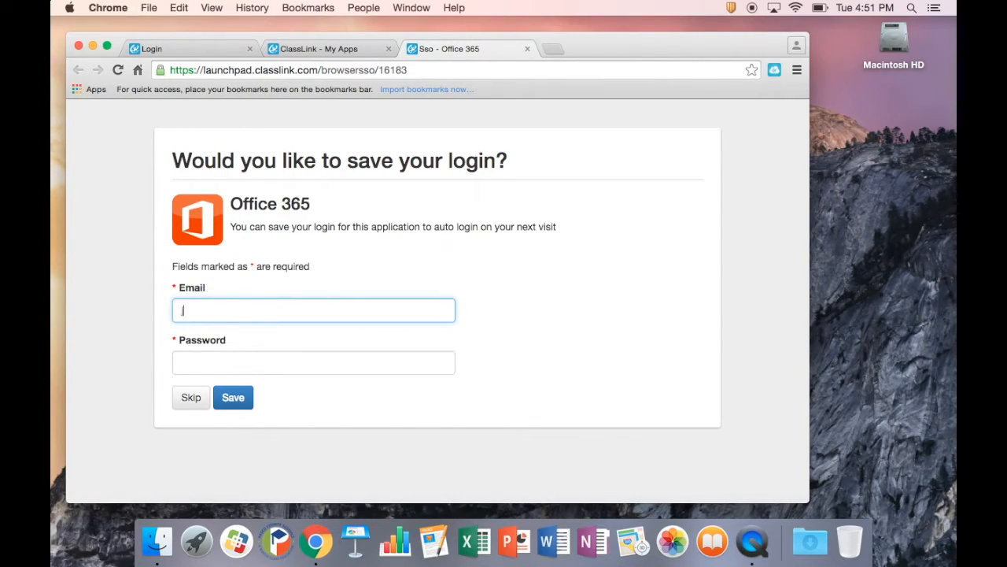
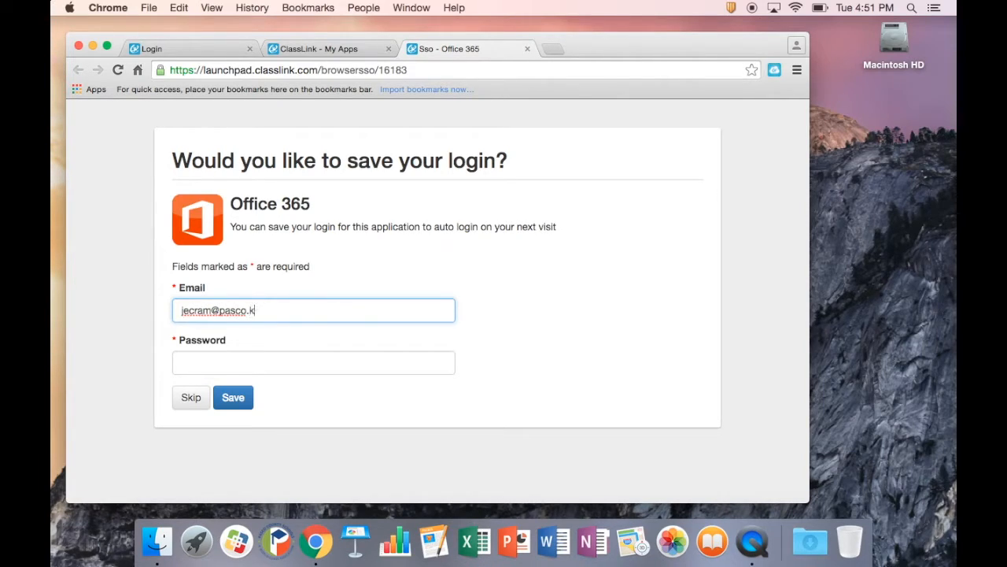
{"action": "left_click", "coordinate": [313, 363]}
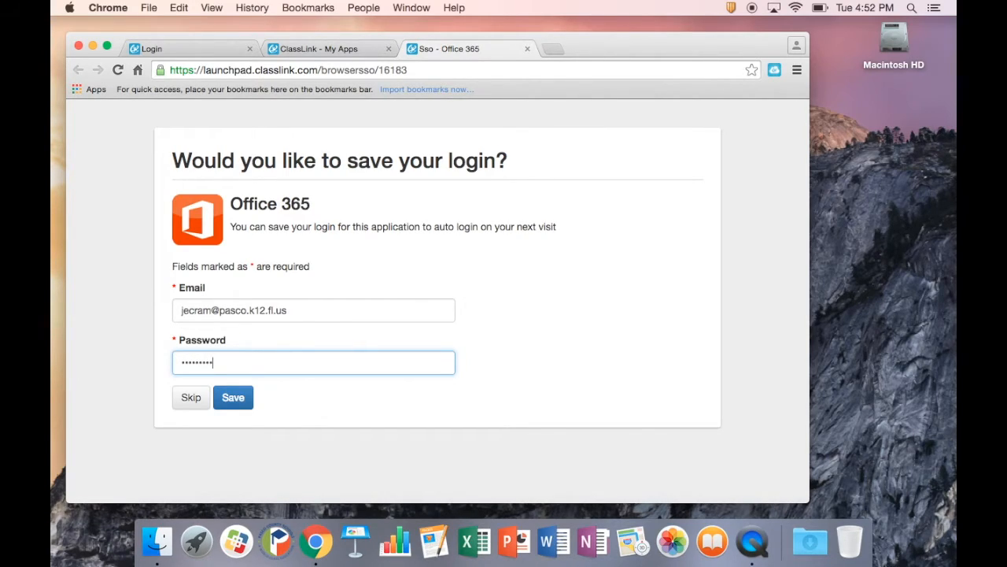
{"action": "left_click", "coordinate": [233, 396]}
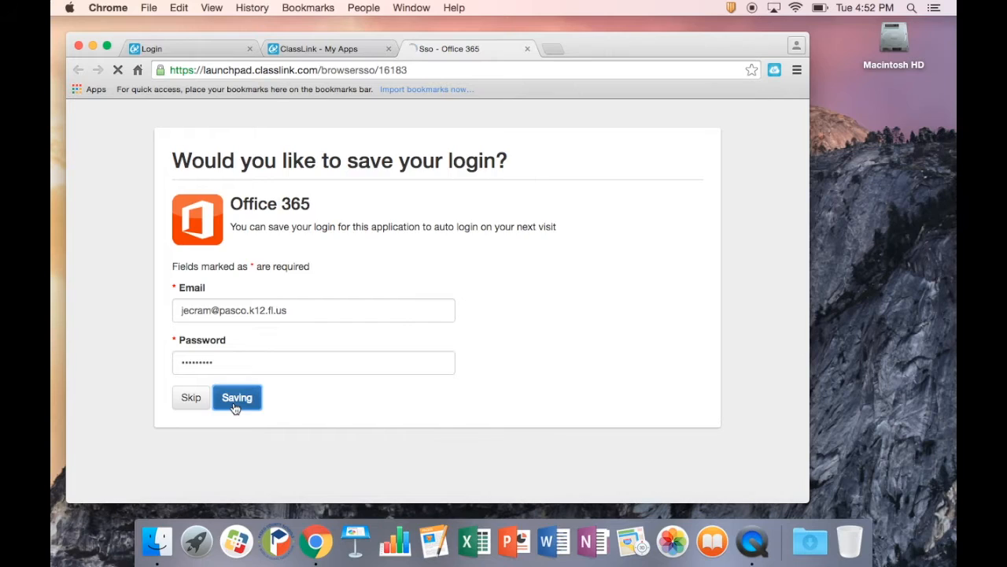
{"action": "left_click", "coordinate": [236, 397]}
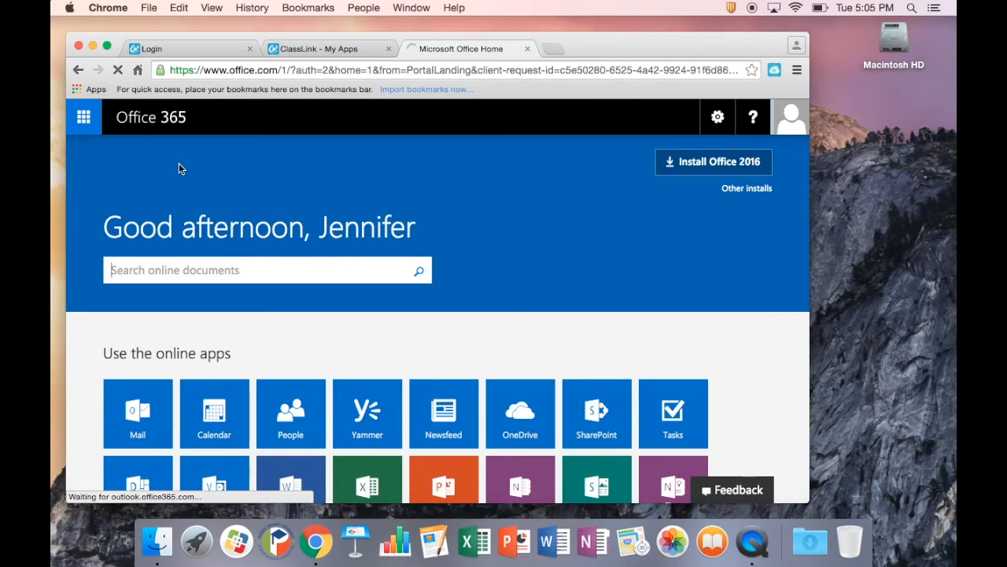
Peek at the Office 365 app launcher, then scroll to the 'Use the online apps' section.
{"action": "left_click", "coordinate": [82, 117]}
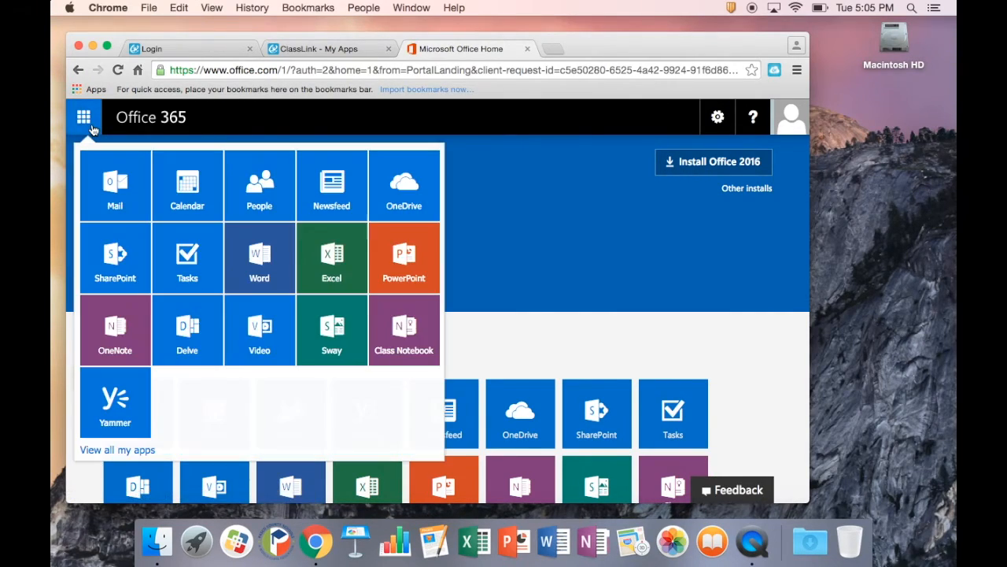
{"action": "left_click", "coordinate": [82, 117]}
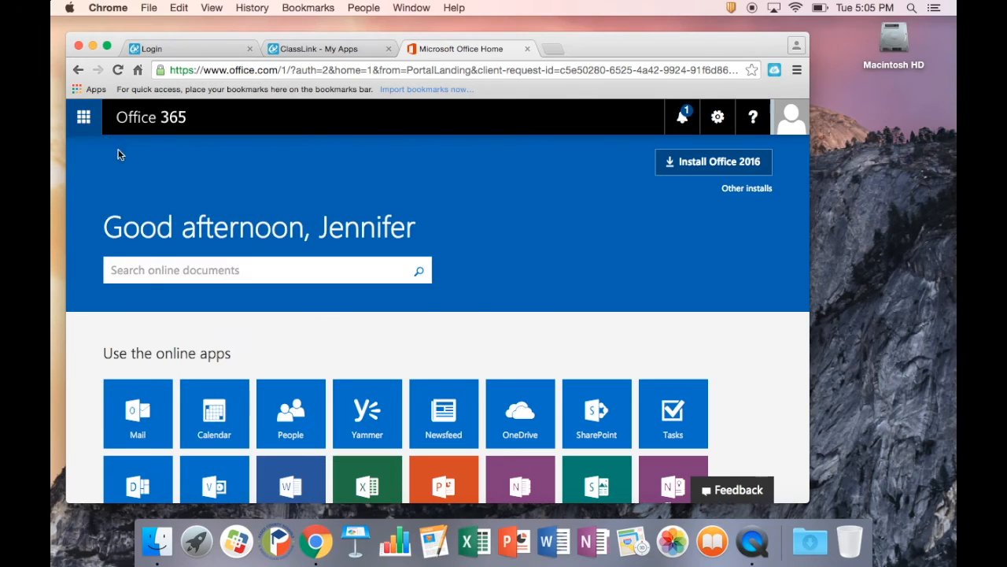
{"action": "scroll", "scroll_direction": "down", "scroll_amount": 3}
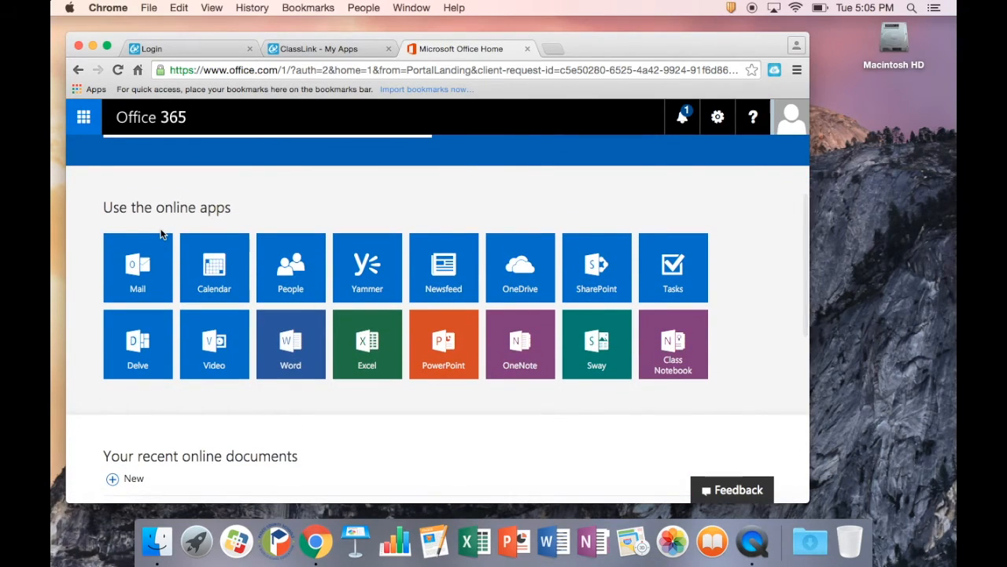
{"action": "mouse_move", "coordinate": [549, 400]}
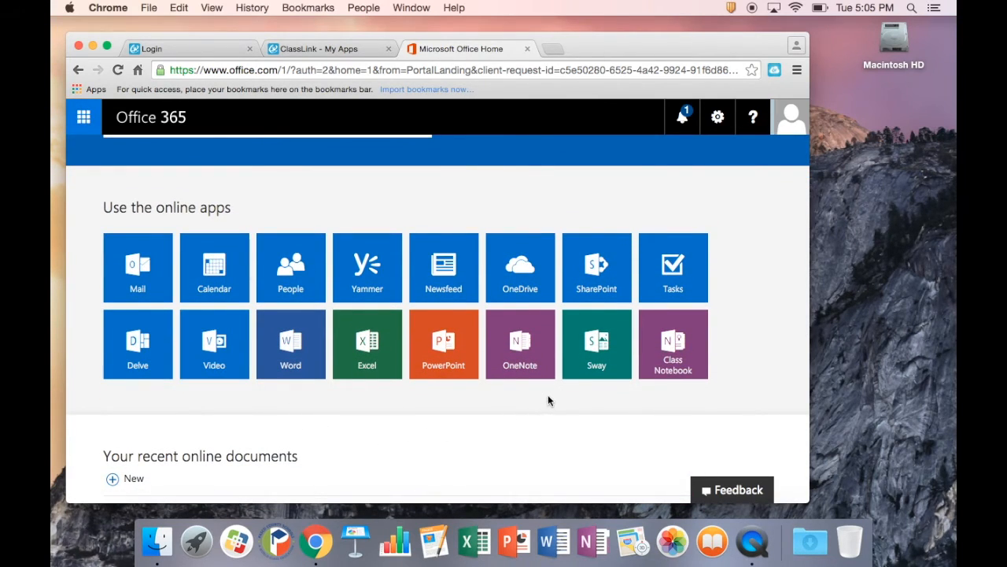